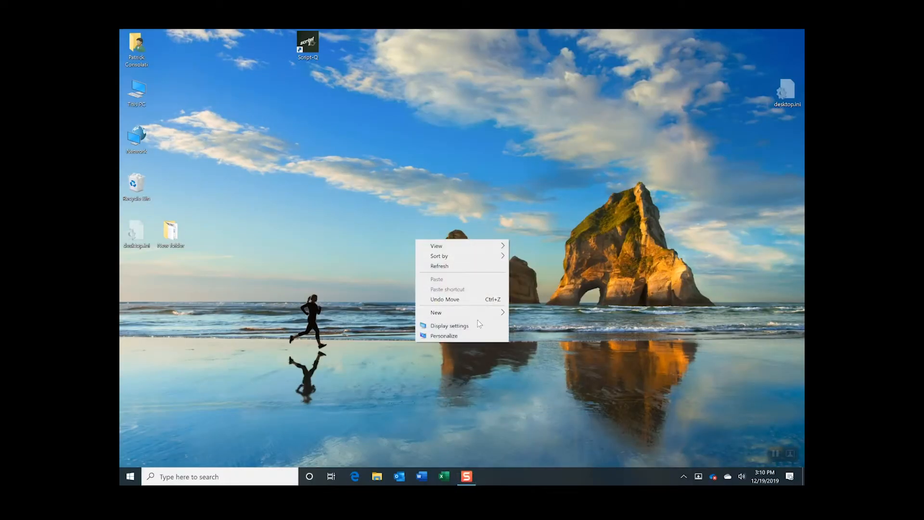
{"action": "mouse_move", "coordinate": [450, 325]}
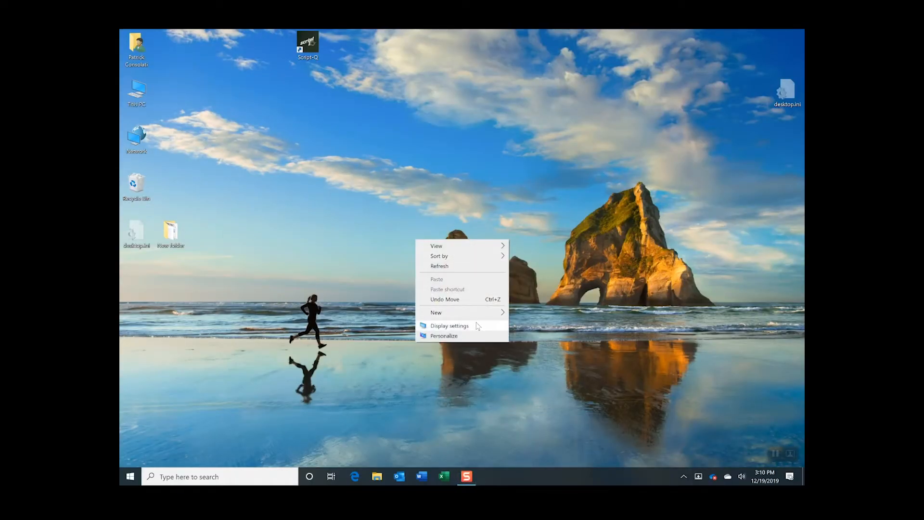
- Open Display settings from the desktop context menu
{"action": "left_click", "coordinate": [450, 325]}
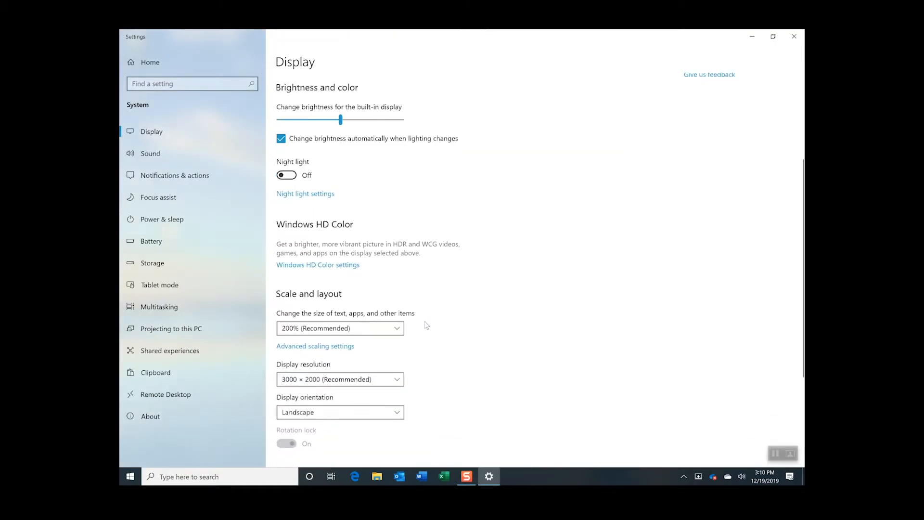
- Set Multiple displays to 'Extend these displays' and keep the changes
{"action": "scroll", "scroll_direction": "down", "scroll_amount": 3}
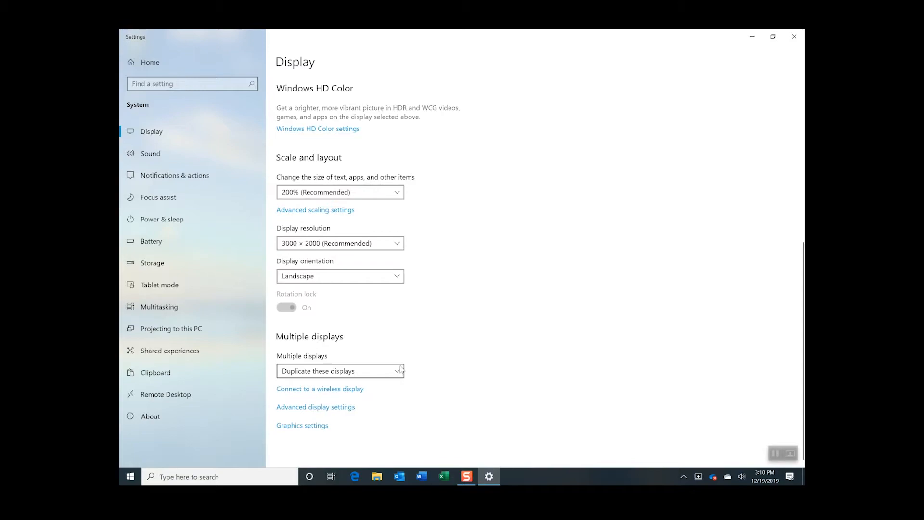
{"action": "left_click", "coordinate": [340, 370]}
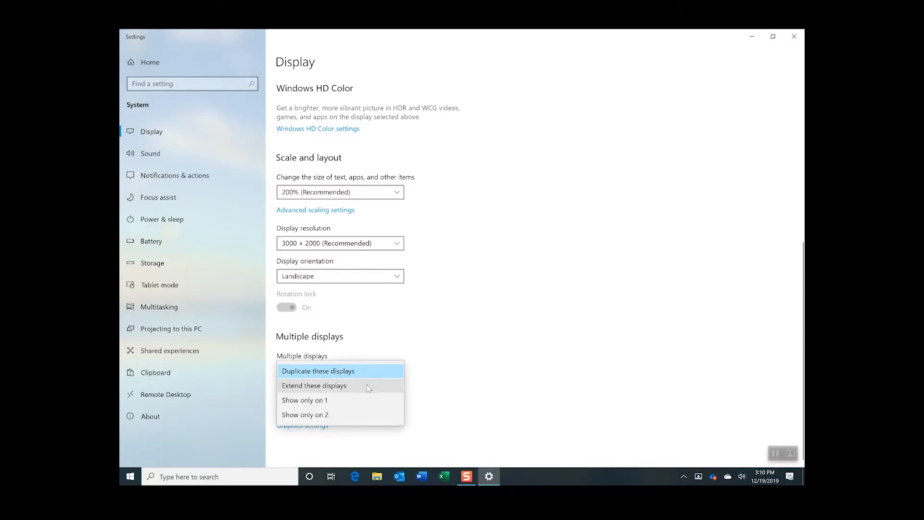
{"action": "mouse_move", "coordinate": [463, 261]}
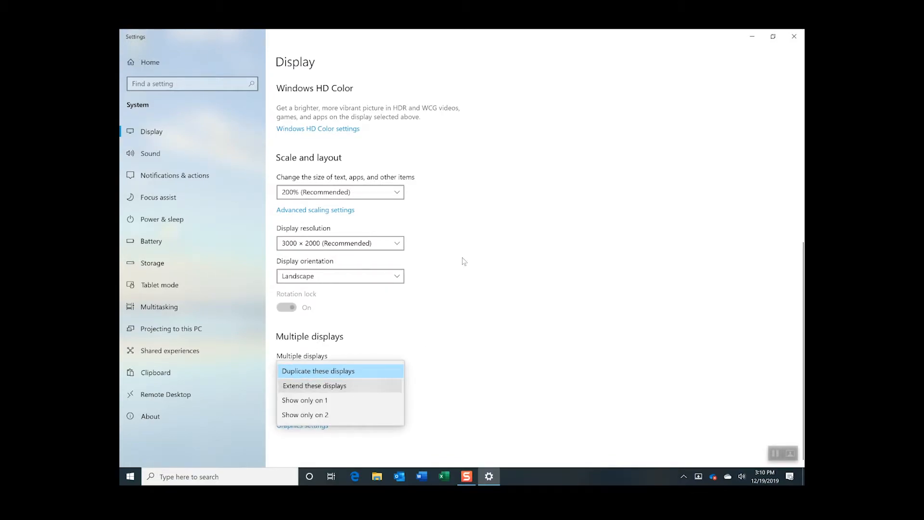
{"action": "left_click", "coordinate": [314, 385]}
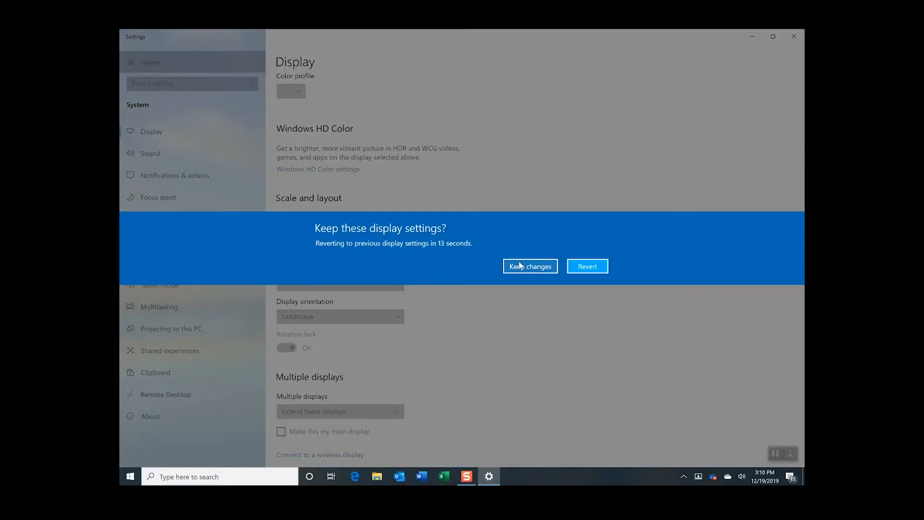
{"action": "left_click", "coordinate": [530, 266]}
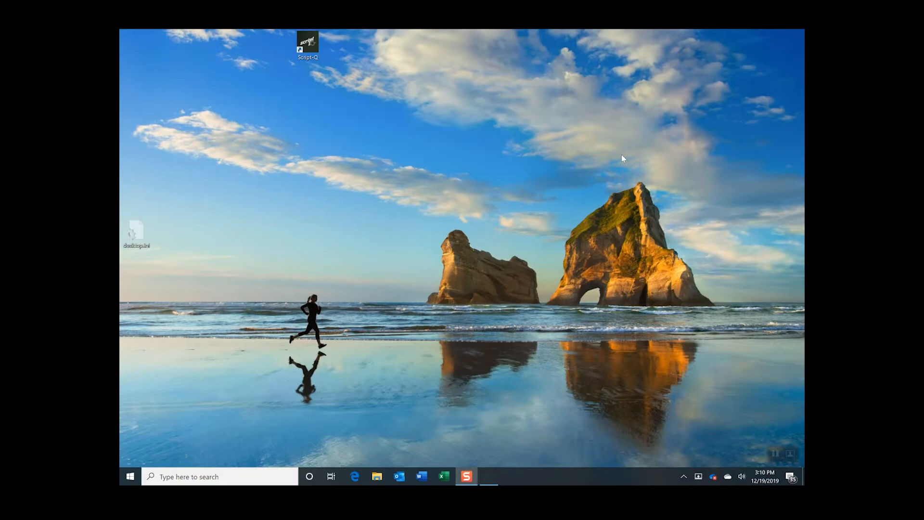
{"action": "mouse_move", "coordinate": [380, 111]}
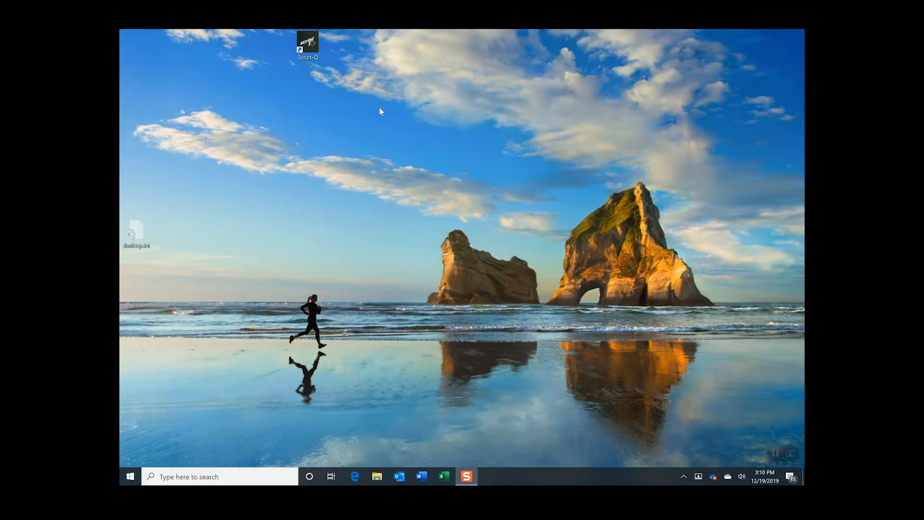
- Launch Script-Q from its desktop shortcut
{"action": "double_click", "coordinate": [307, 44]}
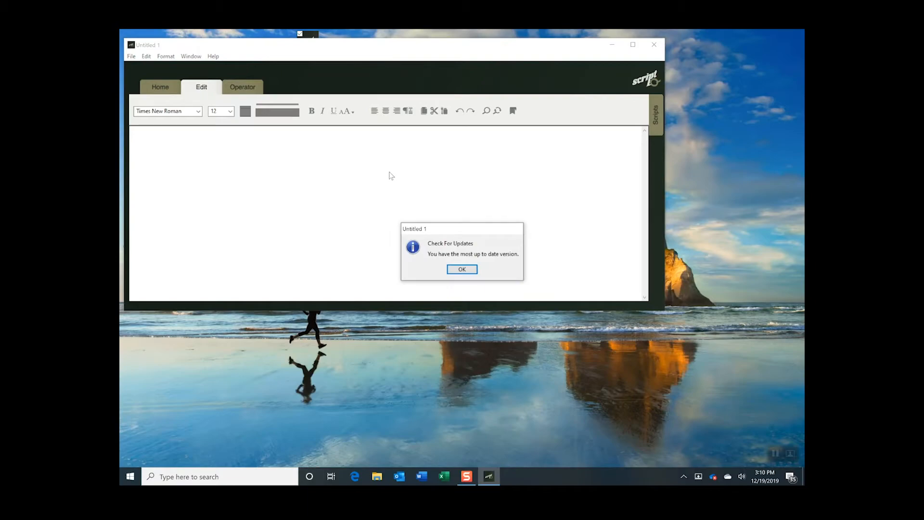
{"action": "mouse_move", "coordinate": [439, 218]}
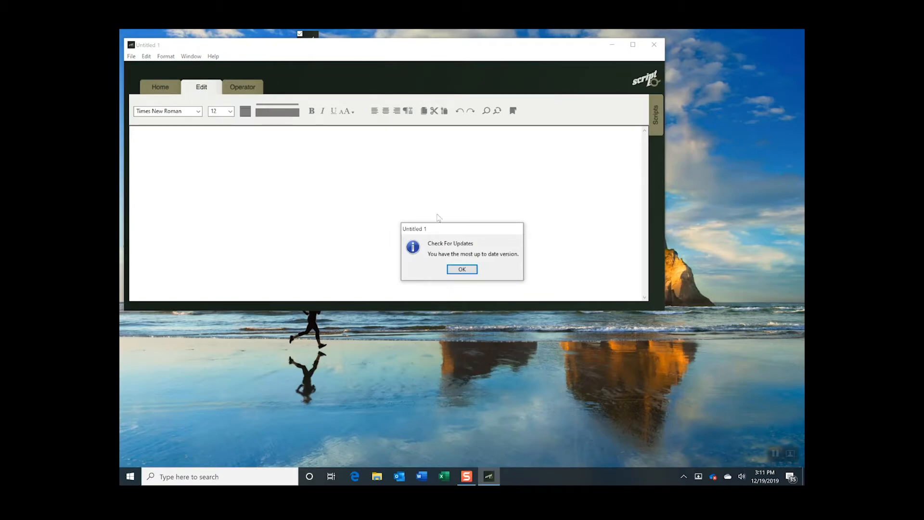
- Dismiss the up-to-date notice and open Options to reach Preferences
{"action": "left_click", "coordinate": [461, 268]}
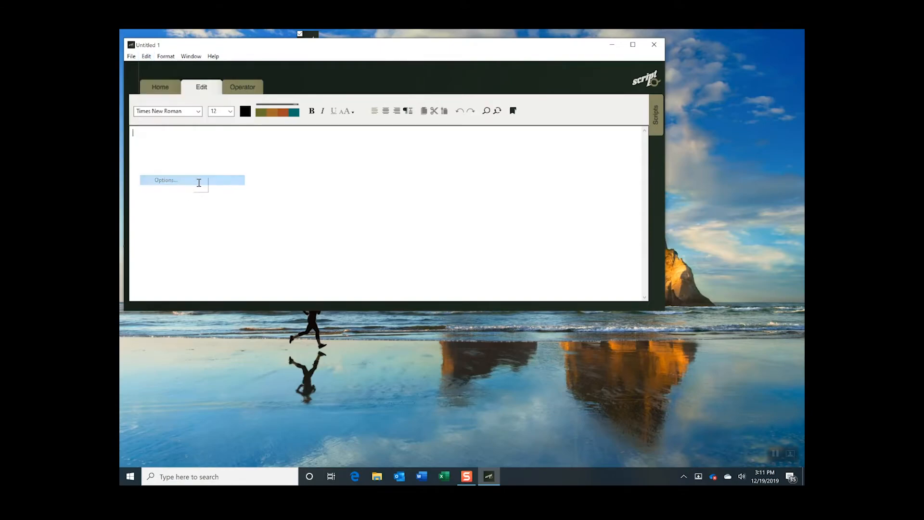
{"action": "left_click", "coordinate": [164, 180]}
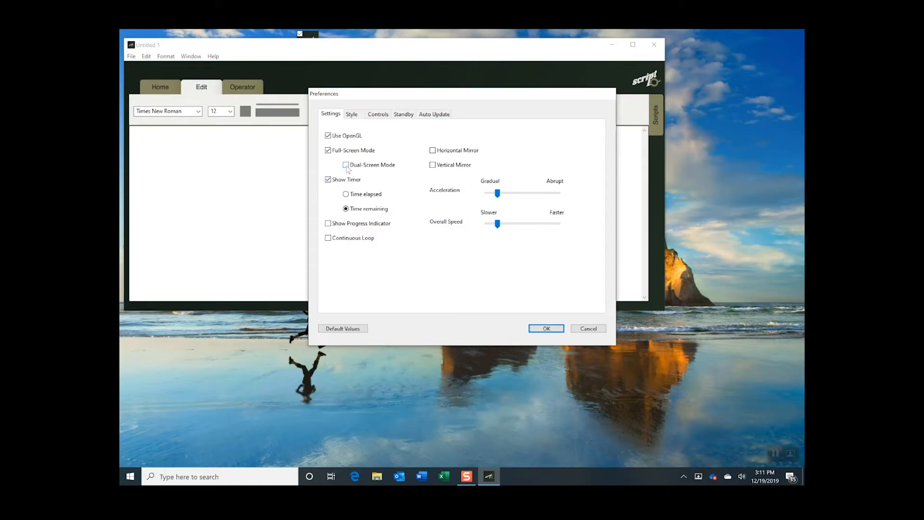
- Enable Dual-Screen Mode with Horizontal Mirror in Preferences and apply
{"action": "left_click", "coordinate": [346, 164]}
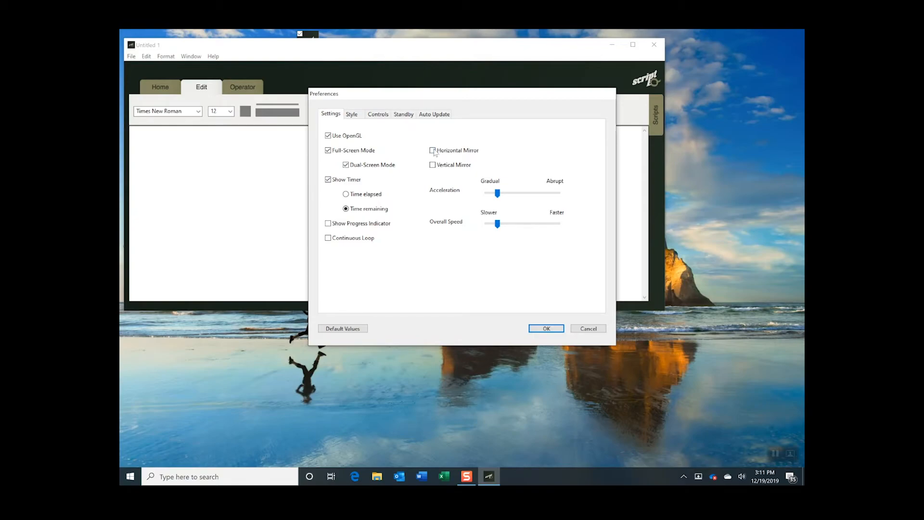
{"action": "left_click", "coordinate": [433, 151]}
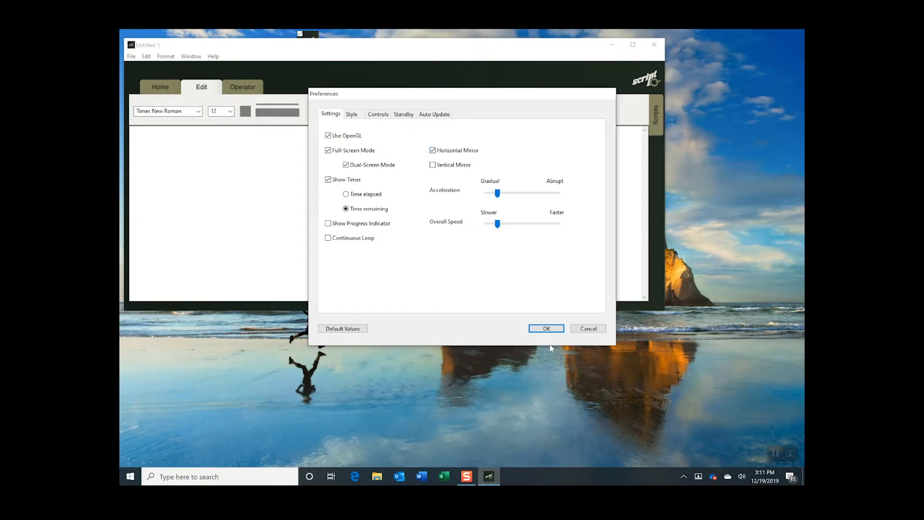
{"action": "left_click", "coordinate": [545, 328]}
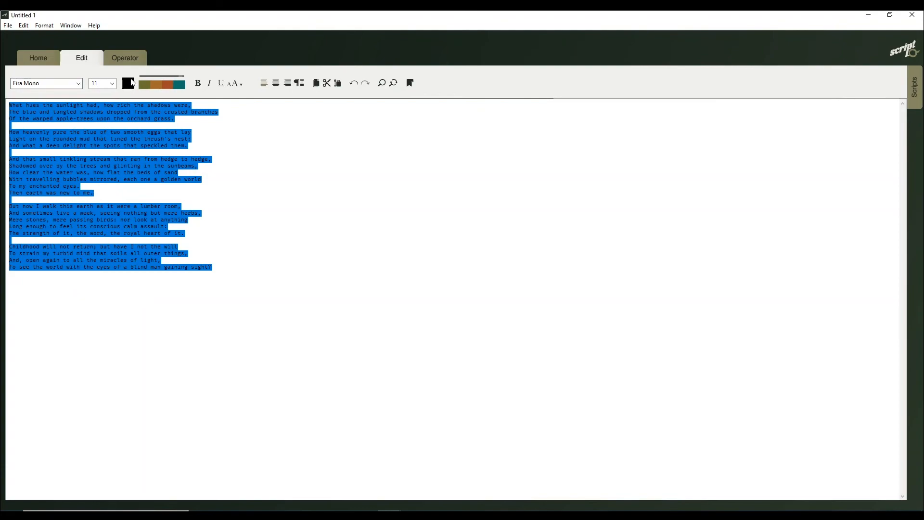
- Enlarge the pasted poem script to Fira Mono size 14
{"action": "left_click", "coordinate": [111, 83]}
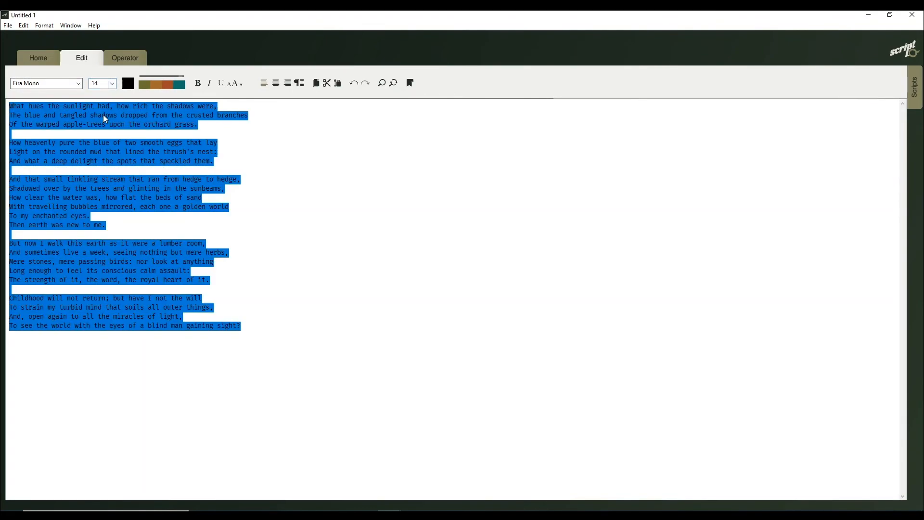